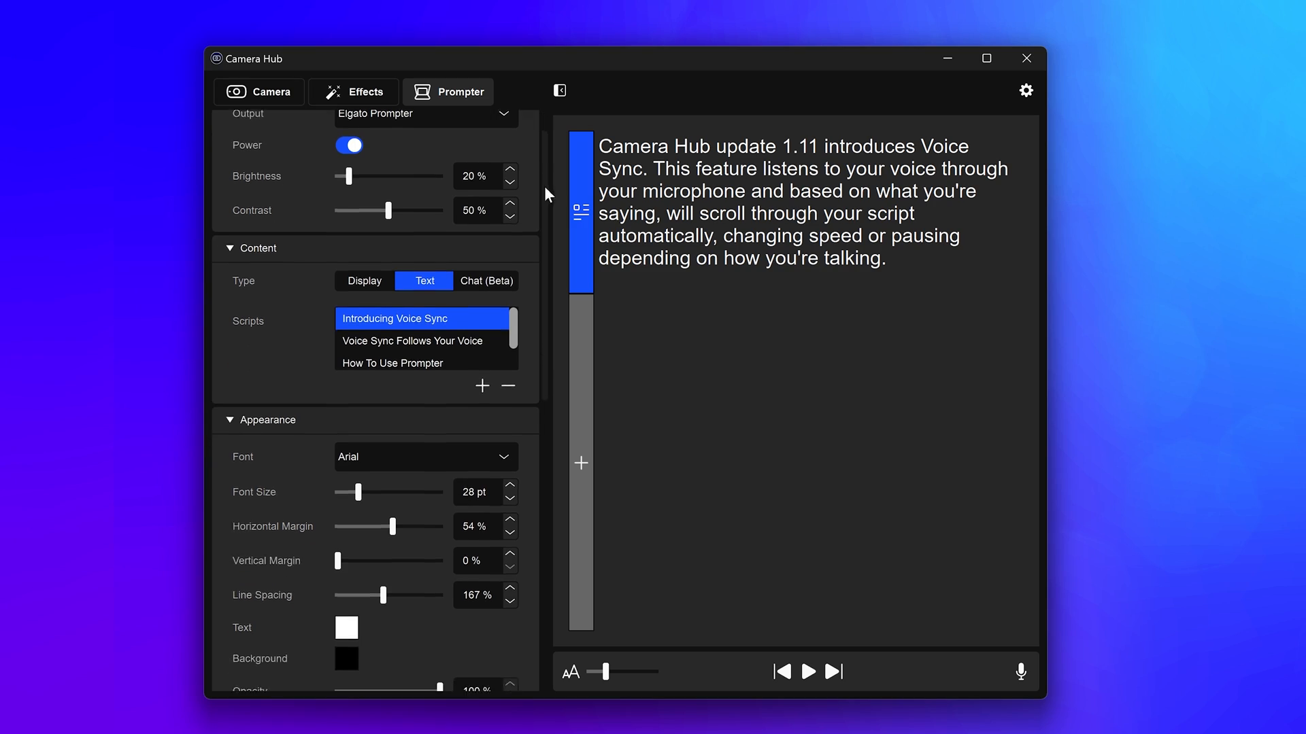
Make Voice Sync the scrolling mode and accept installing the NVIDIA CUDA package it needs.
{"action": "scroll", "scroll_direction": "down", "scroll_amount": 3}
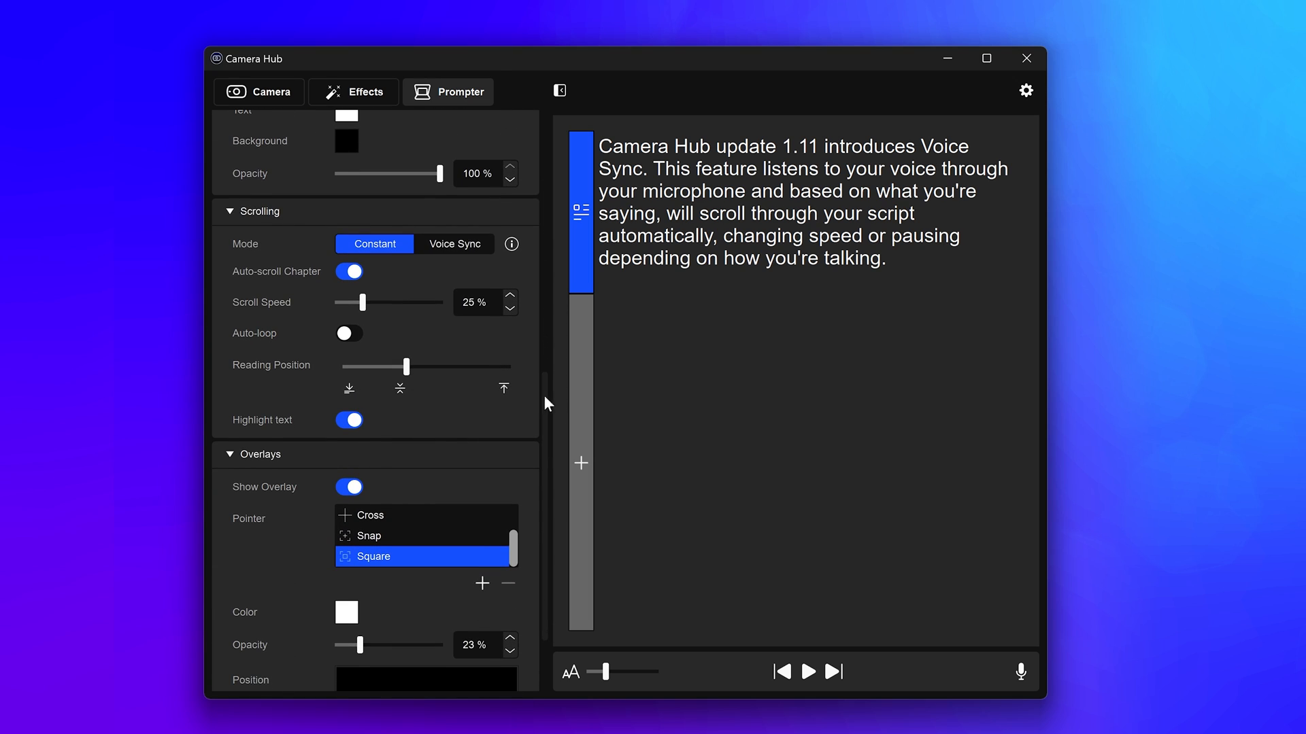
{"action": "mouse_move", "coordinate": [402, 252]}
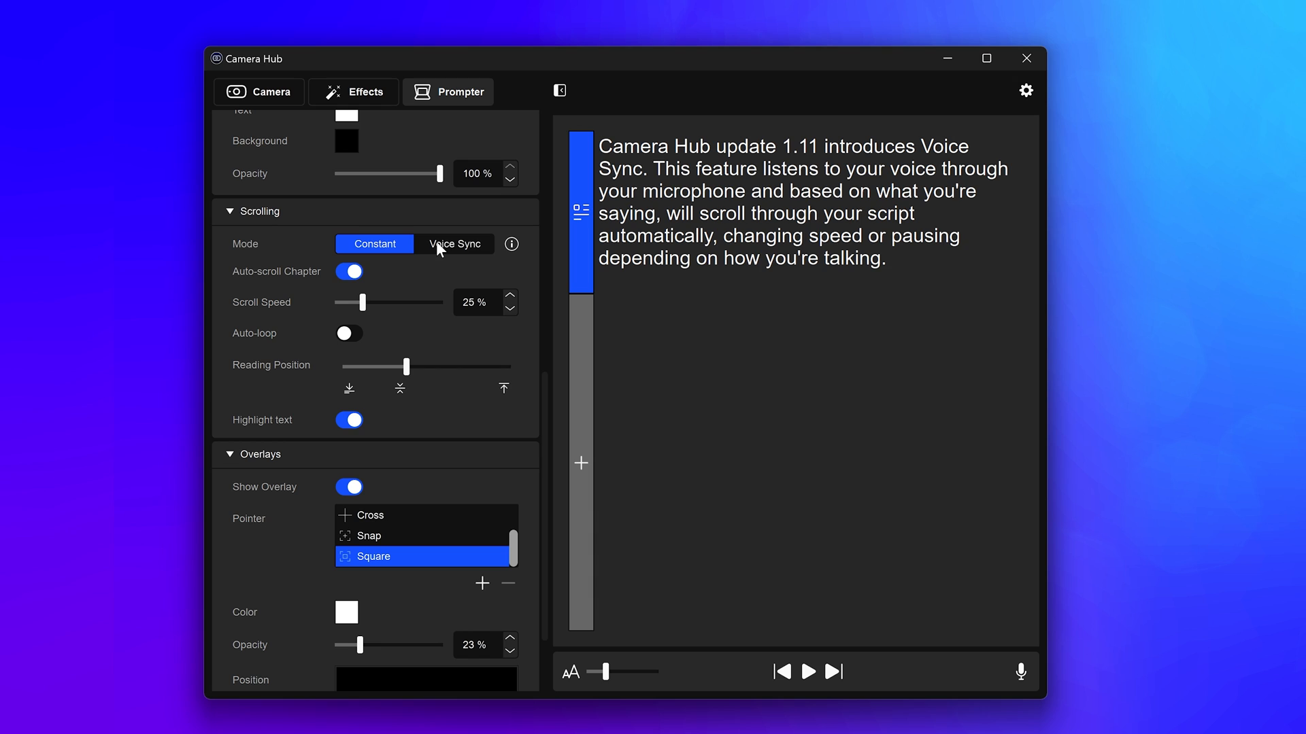
{"action": "left_click", "coordinate": [454, 243]}
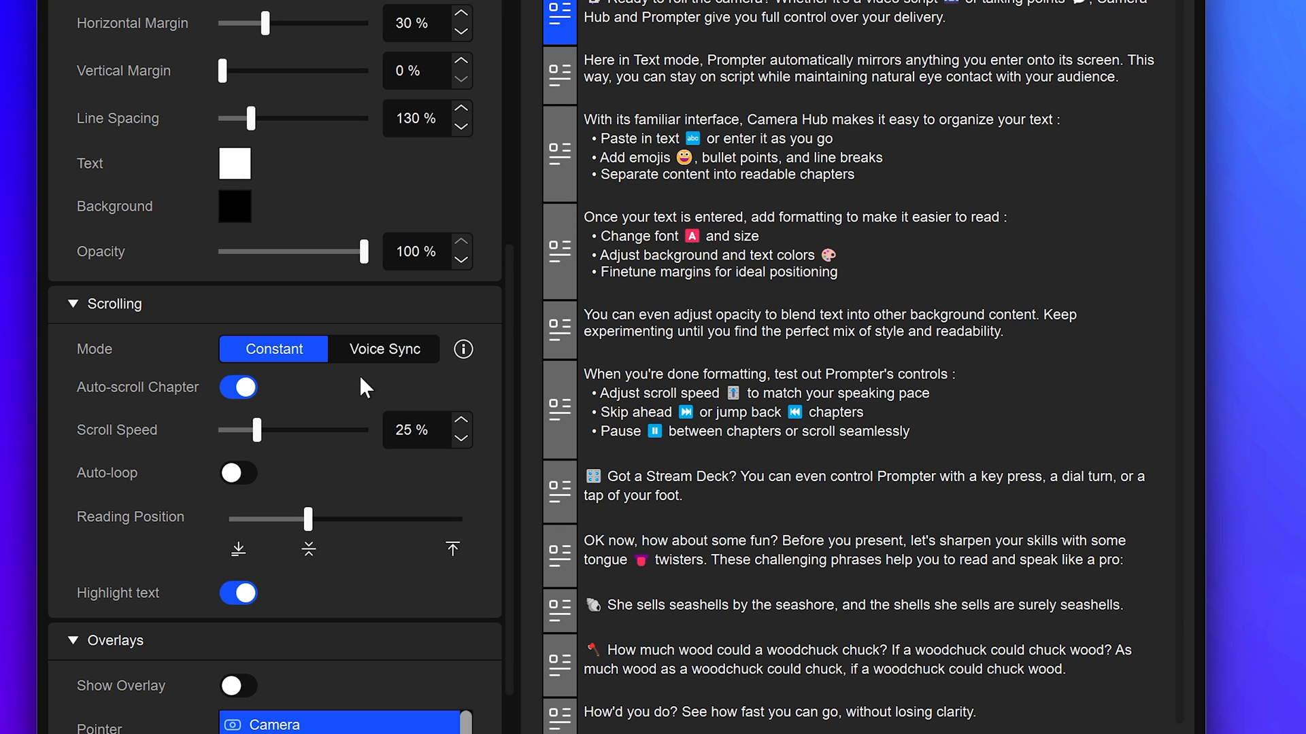
{"action": "left_click", "coordinate": [383, 350]}
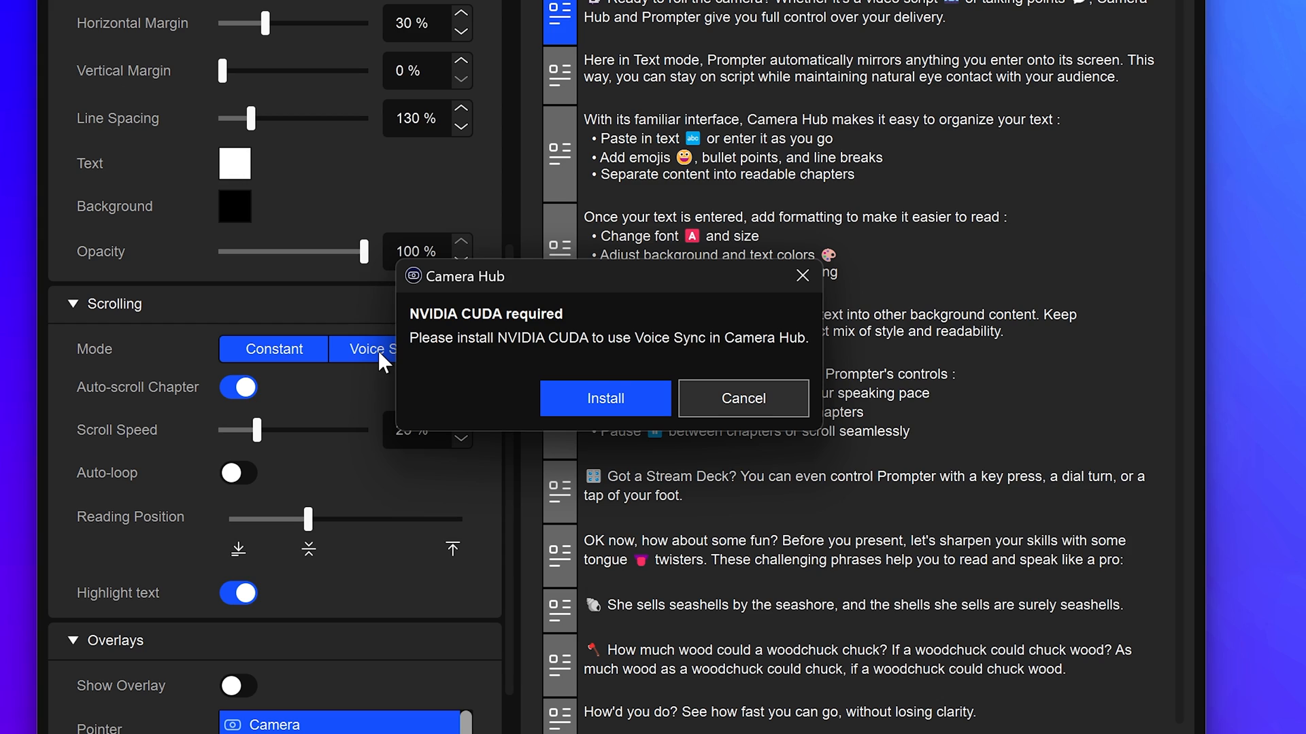
{"action": "mouse_move", "coordinate": [620, 366]}
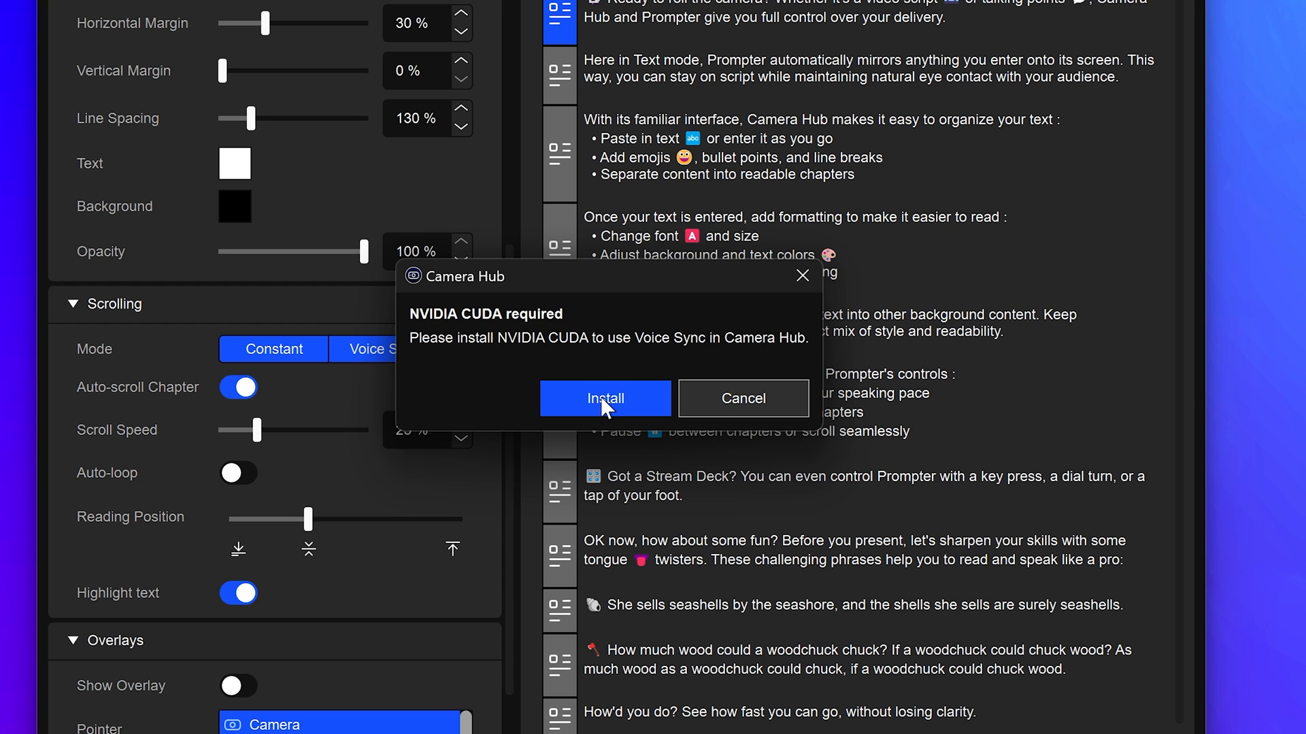
{"action": "left_click", "coordinate": [743, 398]}
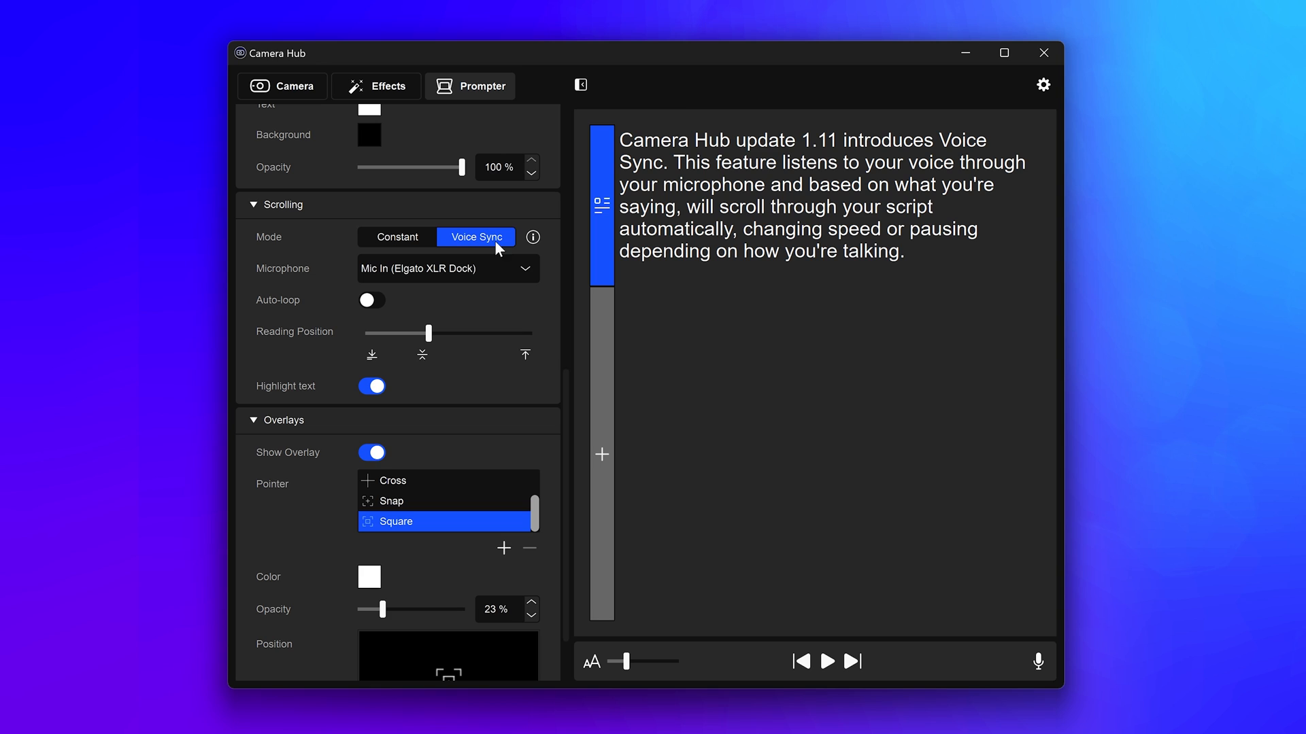
{"action": "left_click", "coordinate": [446, 268]}
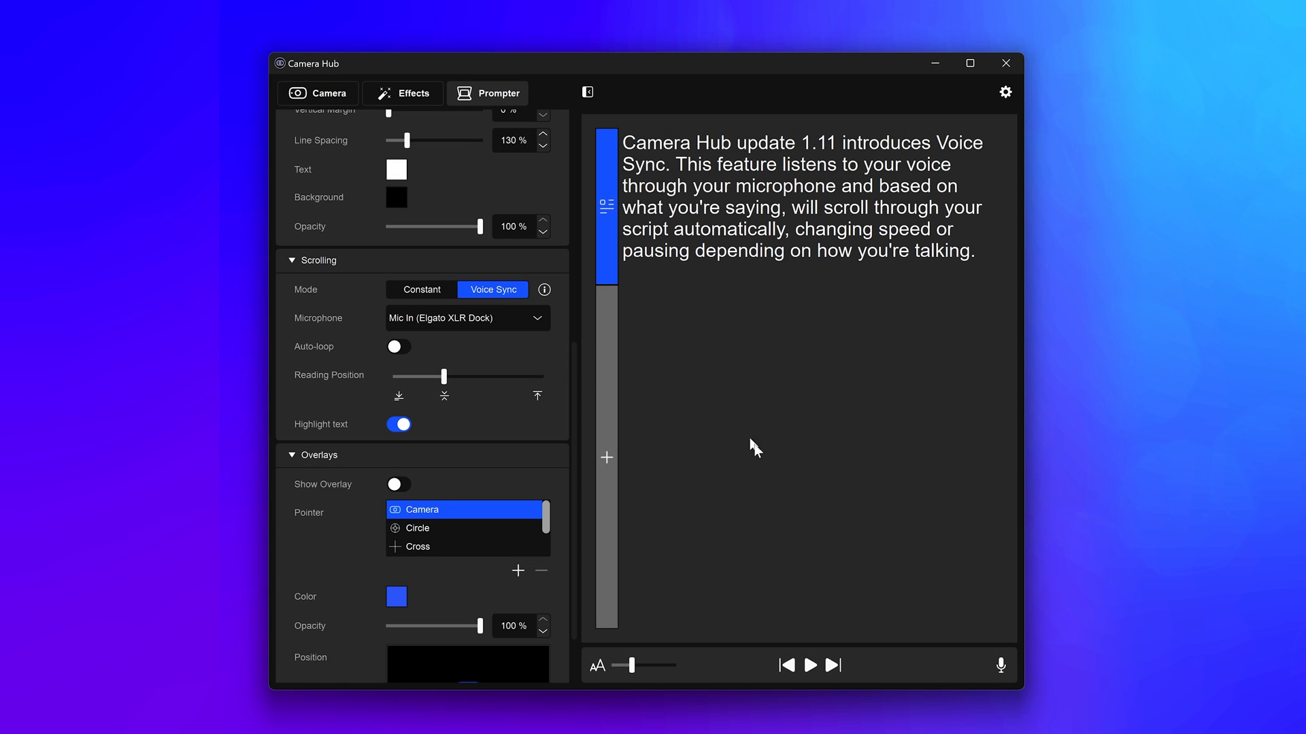
Play the prompter so Voice Sync shows Active and read lines dim.
{"action": "left_click", "coordinate": [808, 665]}
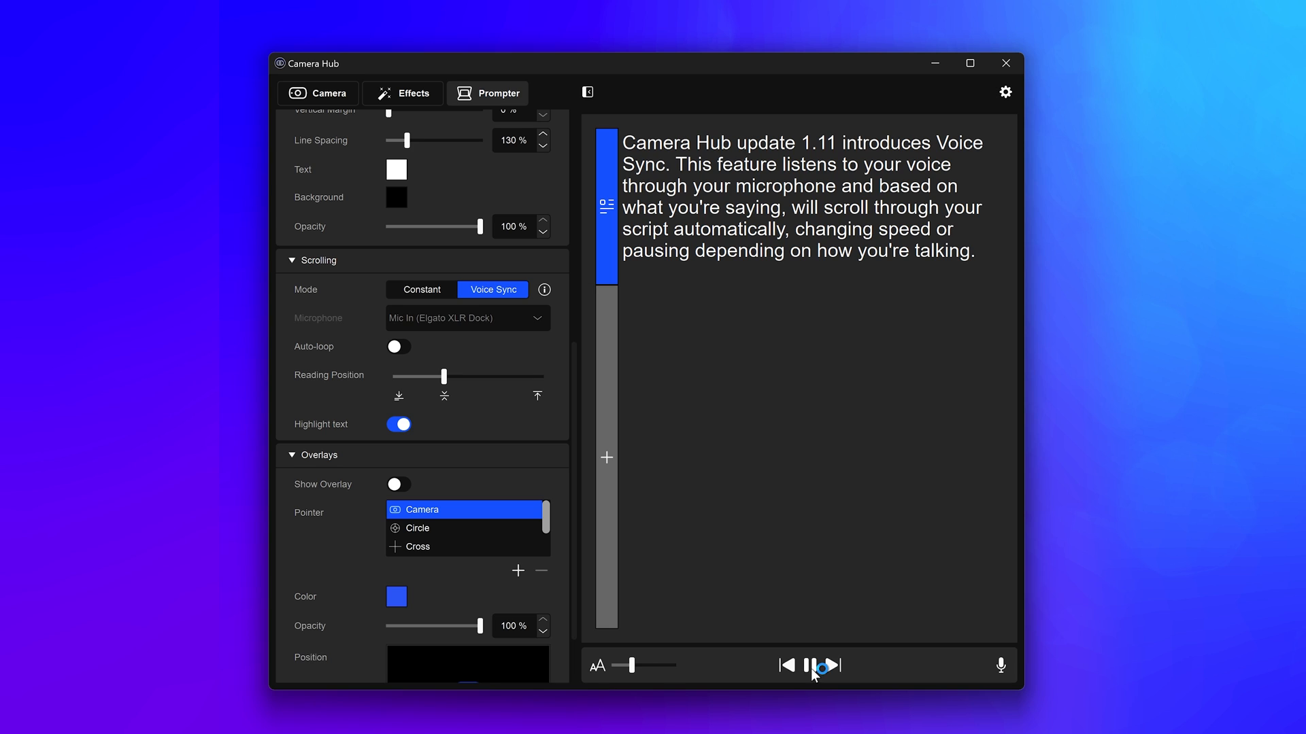
{"action": "left_click", "coordinate": [821, 665]}
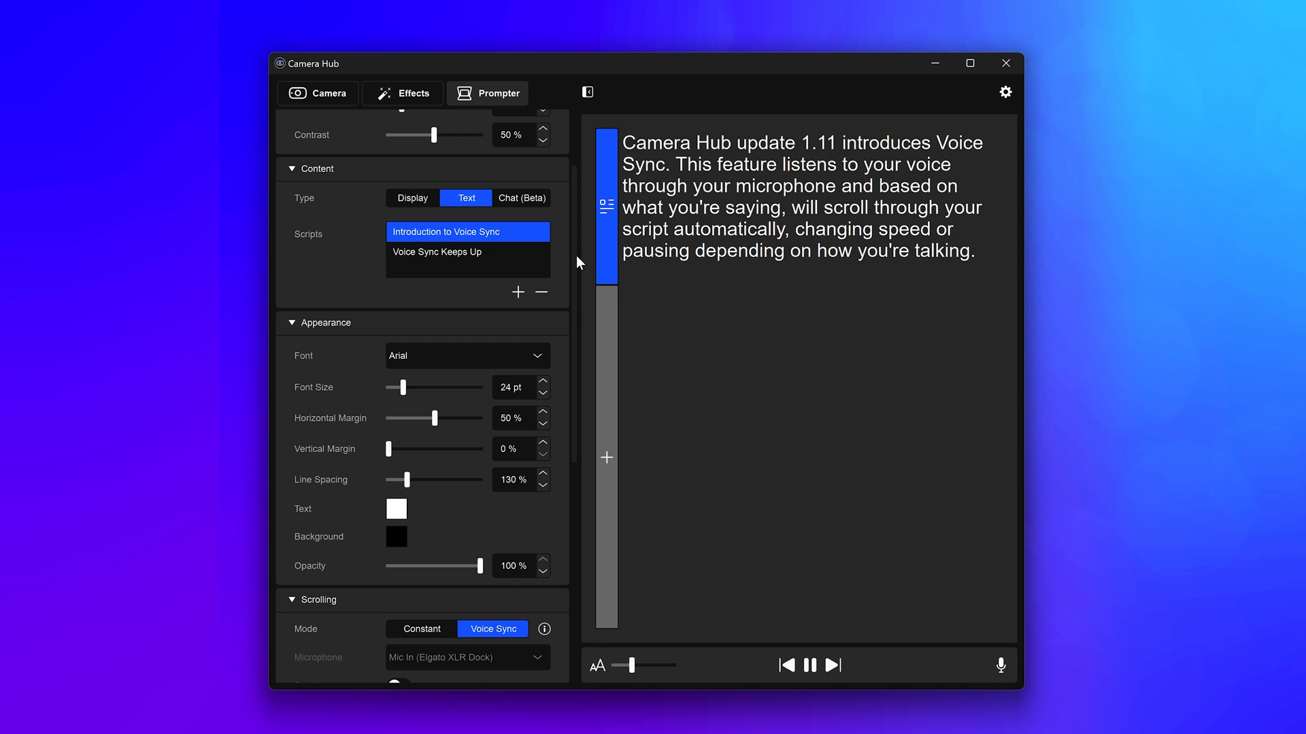
{"action": "left_click", "coordinate": [435, 252]}
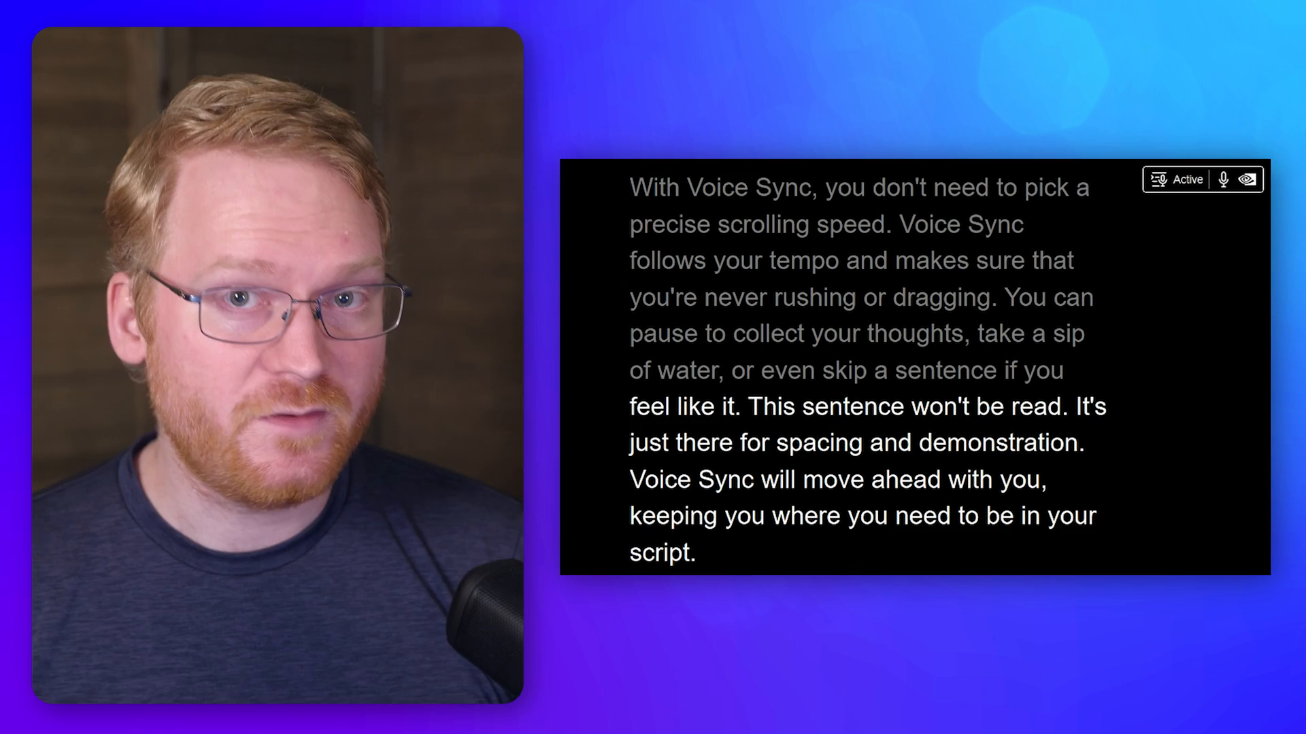
Read the script aloud so the prompter follows, then let it return to Inactive at the start.
{"action": "scroll", "scroll_direction": "down", "scroll_amount": 3}
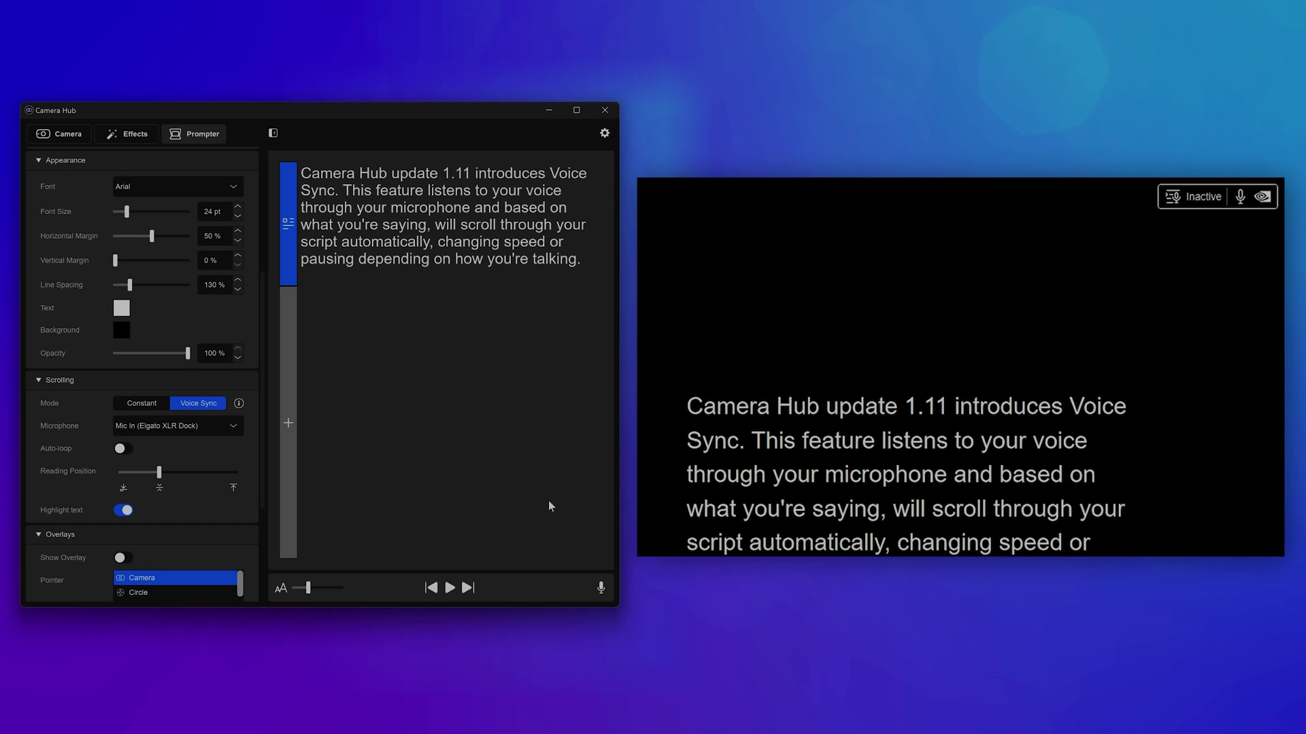
Run Voice Sync from Getting Ready to Active, then pause it back to Inactive with the microphone muted.
{"action": "left_click", "coordinate": [449, 588]}
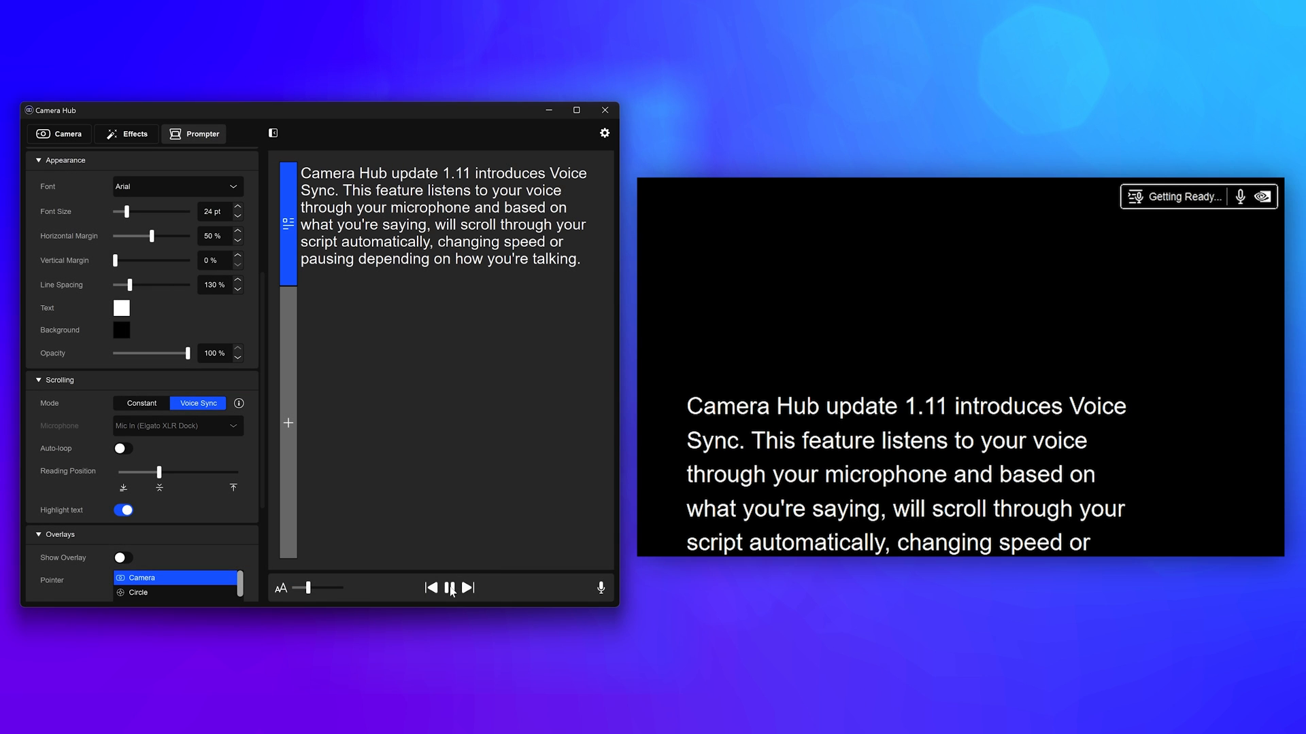
{"action": "left_click", "coordinate": [469, 587]}
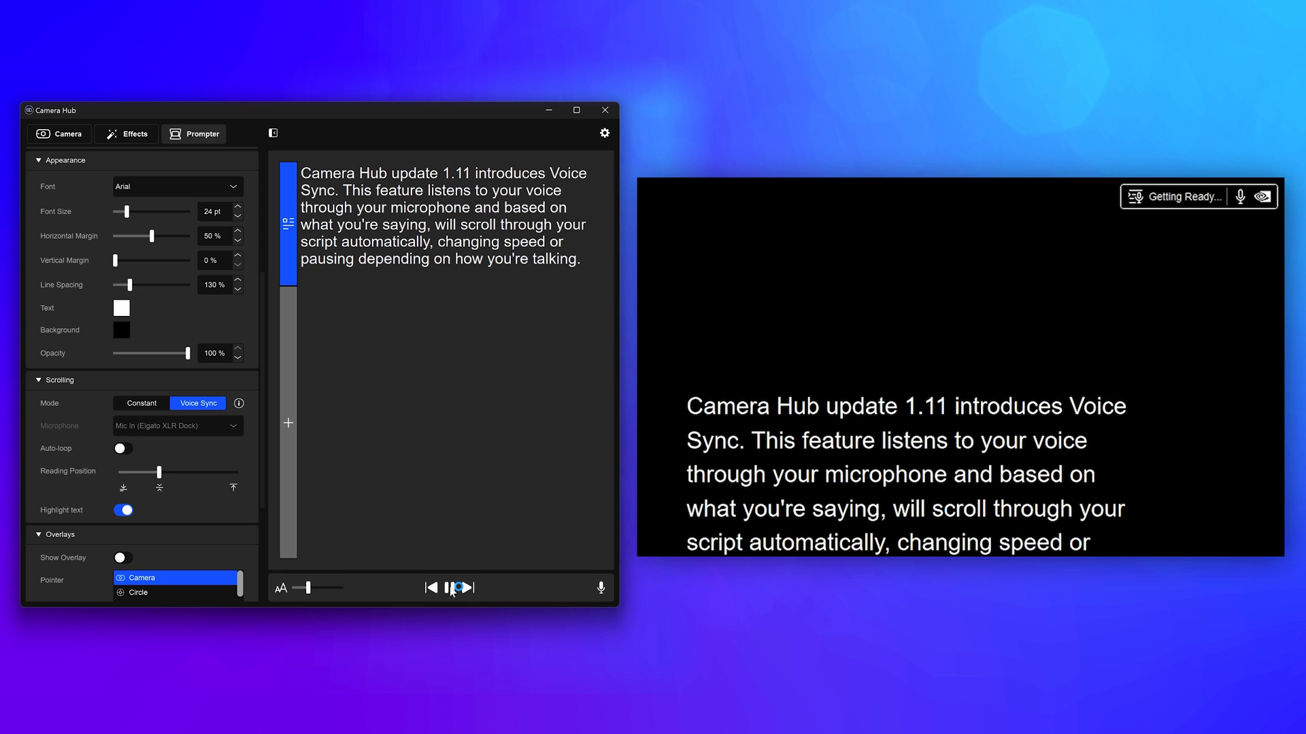
{"action": "left_click", "coordinate": [457, 587]}
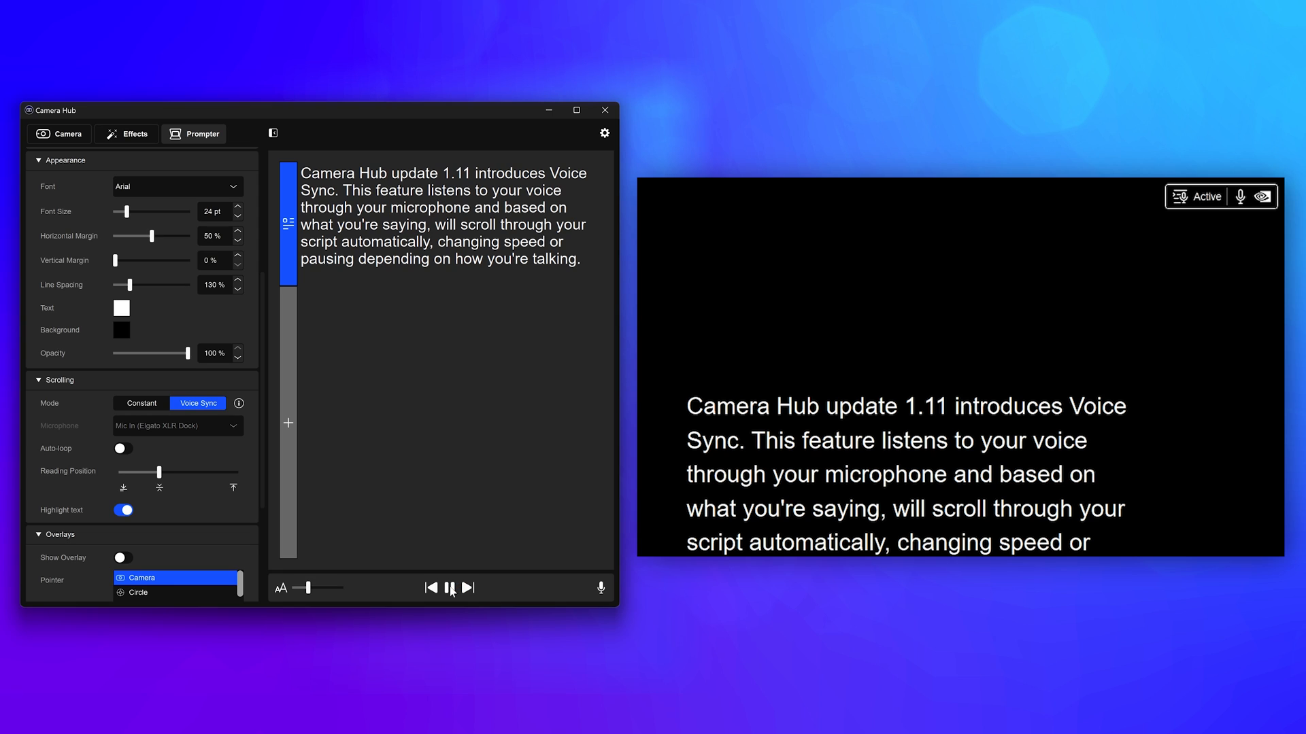
{"action": "left_click", "coordinate": [450, 588]}
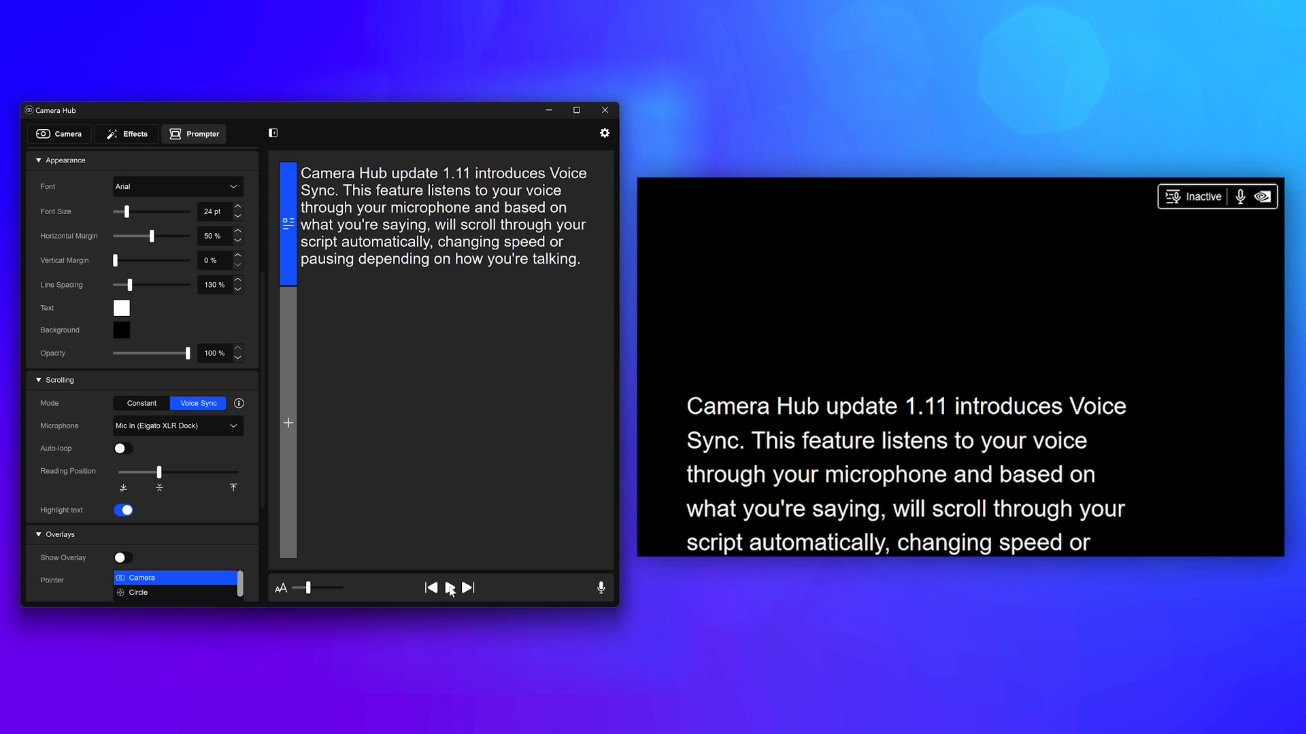
{"action": "left_click", "coordinate": [1241, 196]}
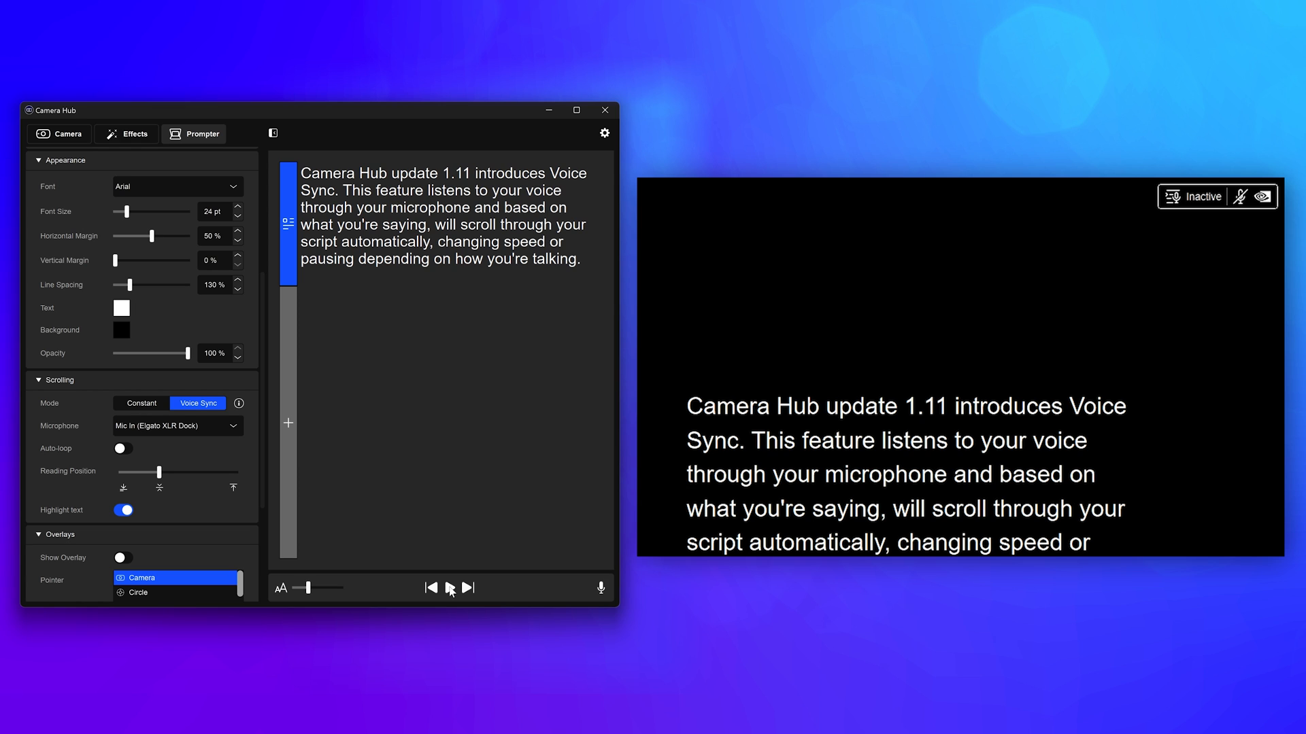